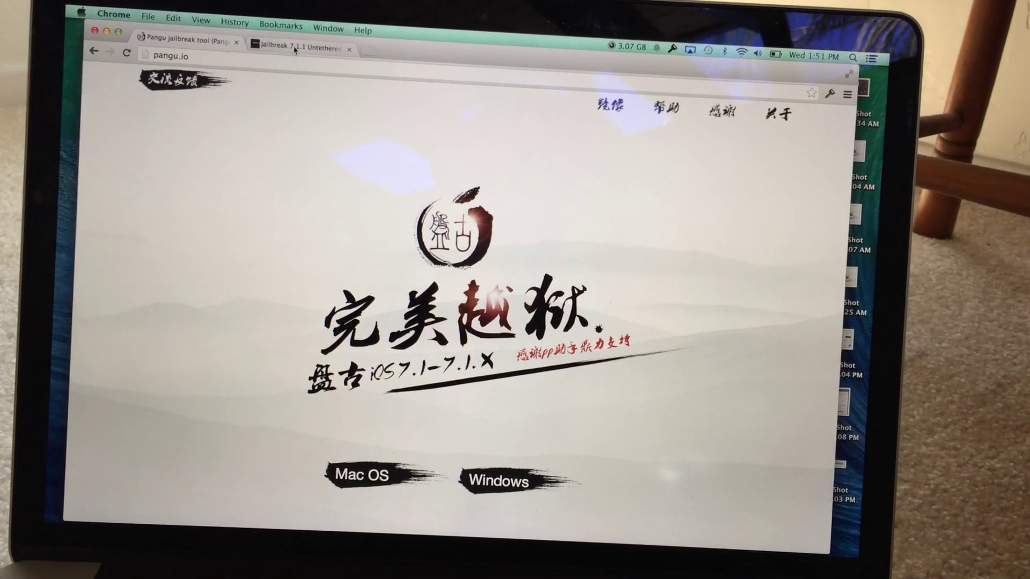
Switch to the 'Jailbreak 7.1.1 Untethered' Jailbreak Nation tab, leaving pangu.io.
{"action": "left_click", "coordinate": [304, 49]}
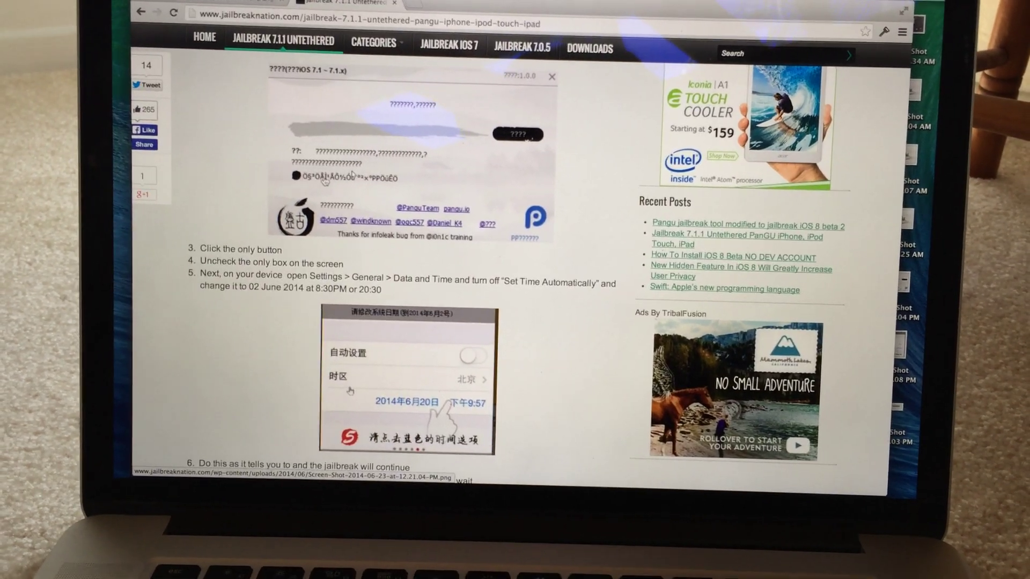
Scroll the Jailbreak Nation guide down to steps 6–8, ending with the respring.
{"action": "scroll", "scroll_direction": "down", "scroll_amount": 3}
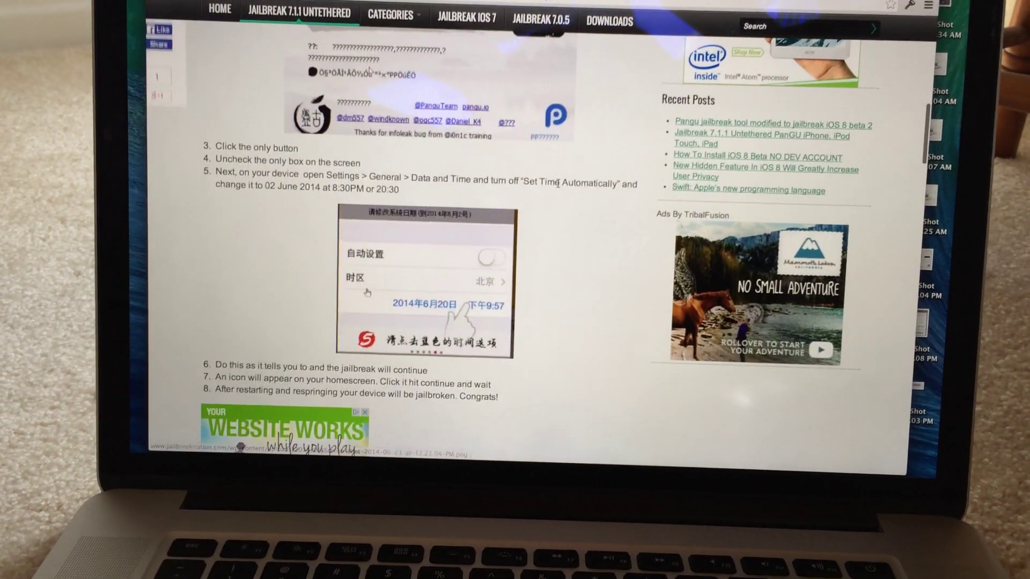